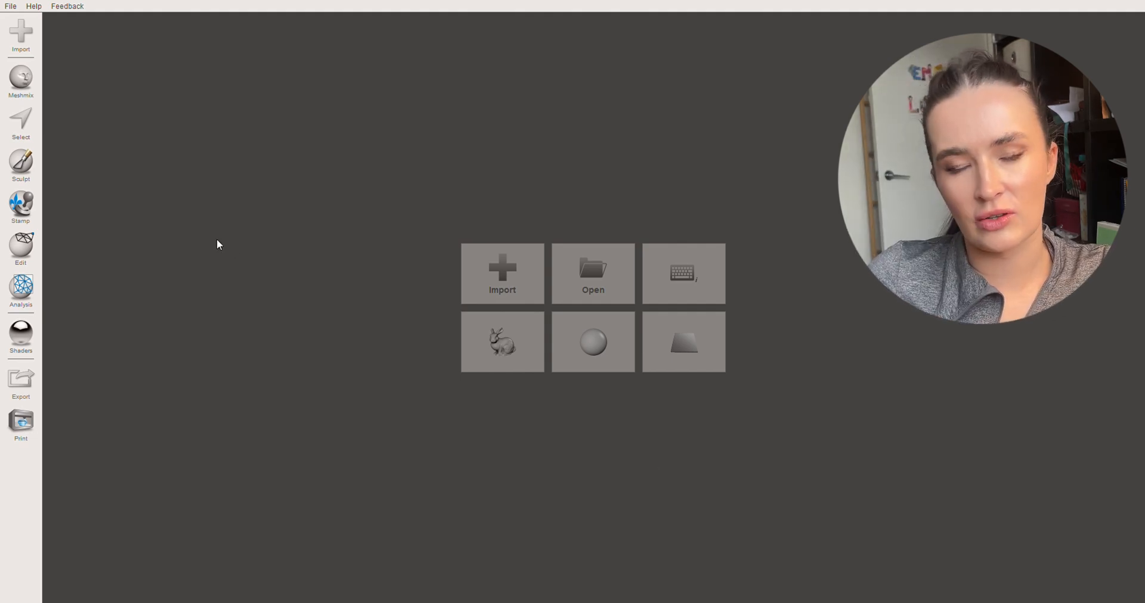
{"action": "mouse_move", "coordinate": [98, 248]}
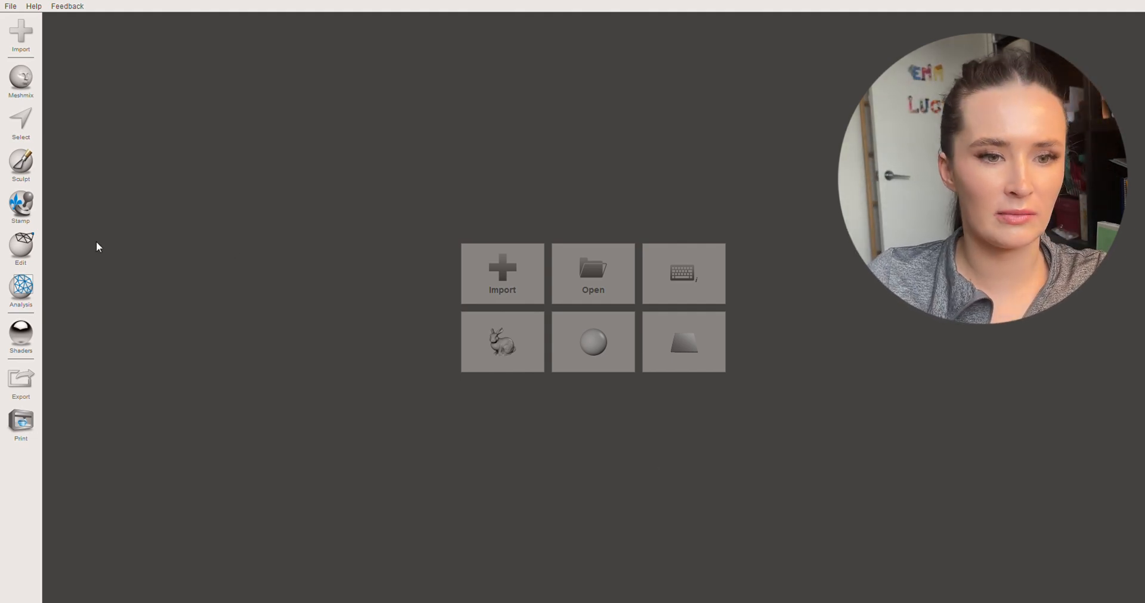
{"action": "mouse_move", "coordinate": [196, 154]}
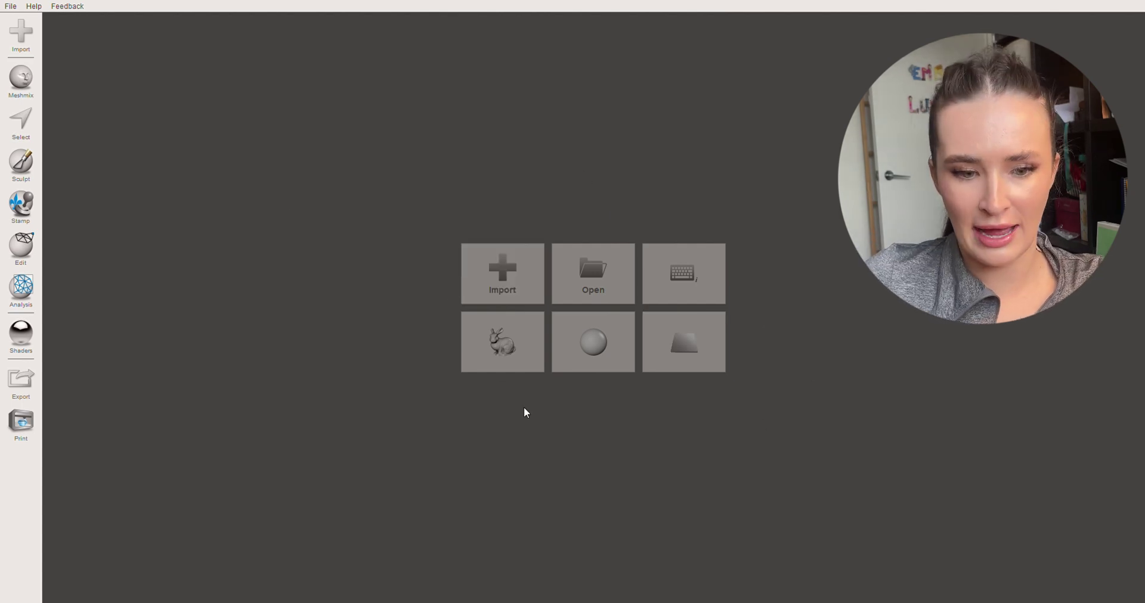
{"action": "mouse_move", "coordinate": [398, 229]}
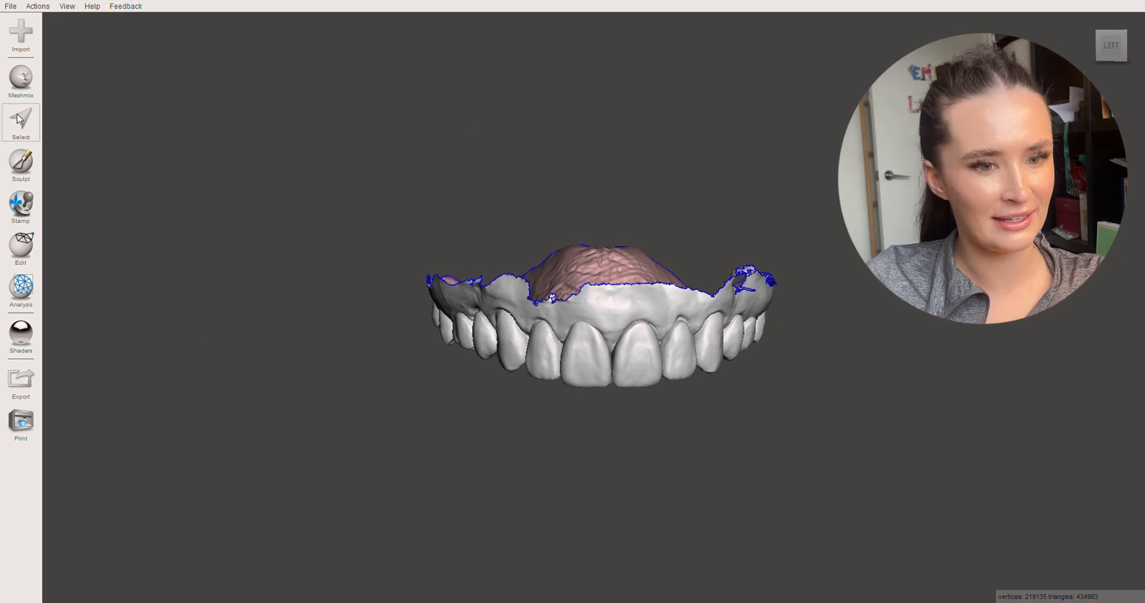
Enter face selection on the dental arch and clear the partial selection on the back molars.
{"action": "left_click", "coordinate": [20, 119]}
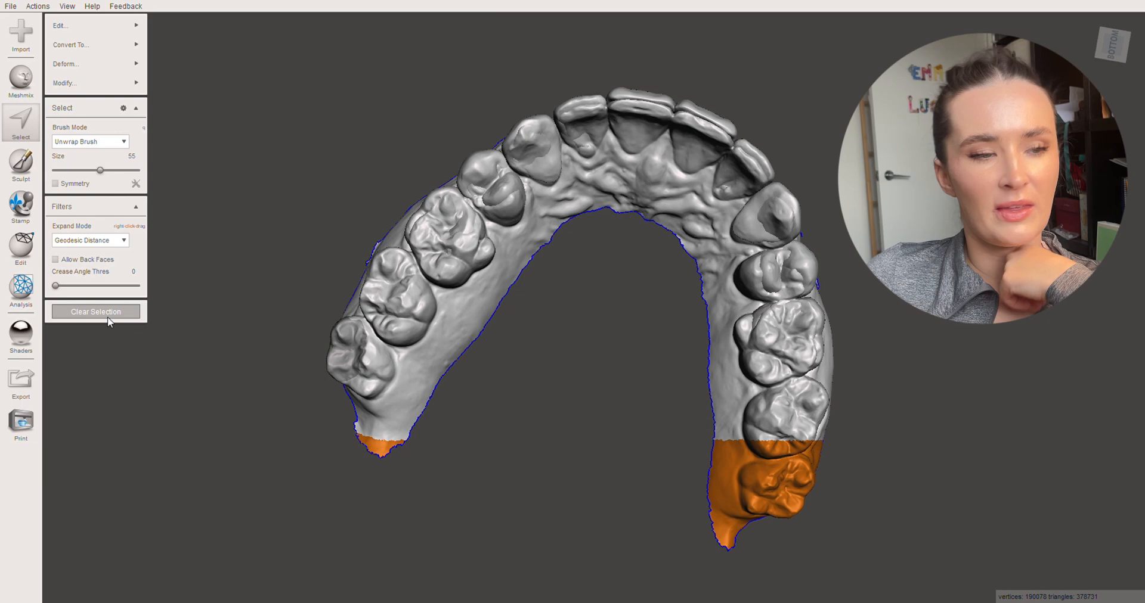
{"action": "left_click", "coordinate": [95, 313]}
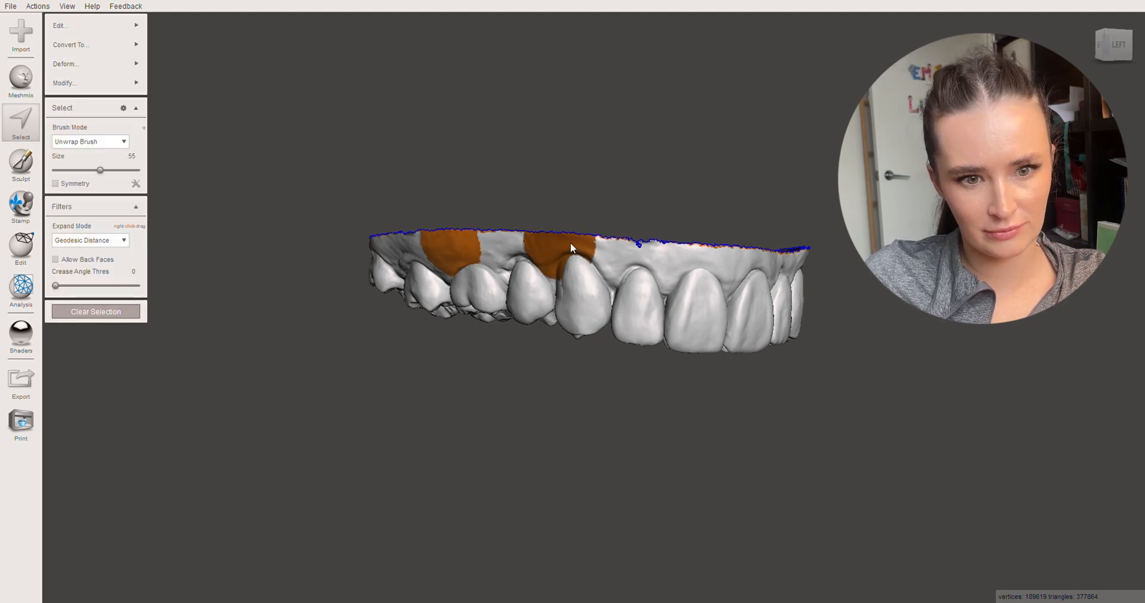
Paint the selection across the gums until the whole arch, teeth and gums, is orange.
{"action": "left_click_drag", "start_coordinate": [570, 248], "coordinate": [702, 267]}
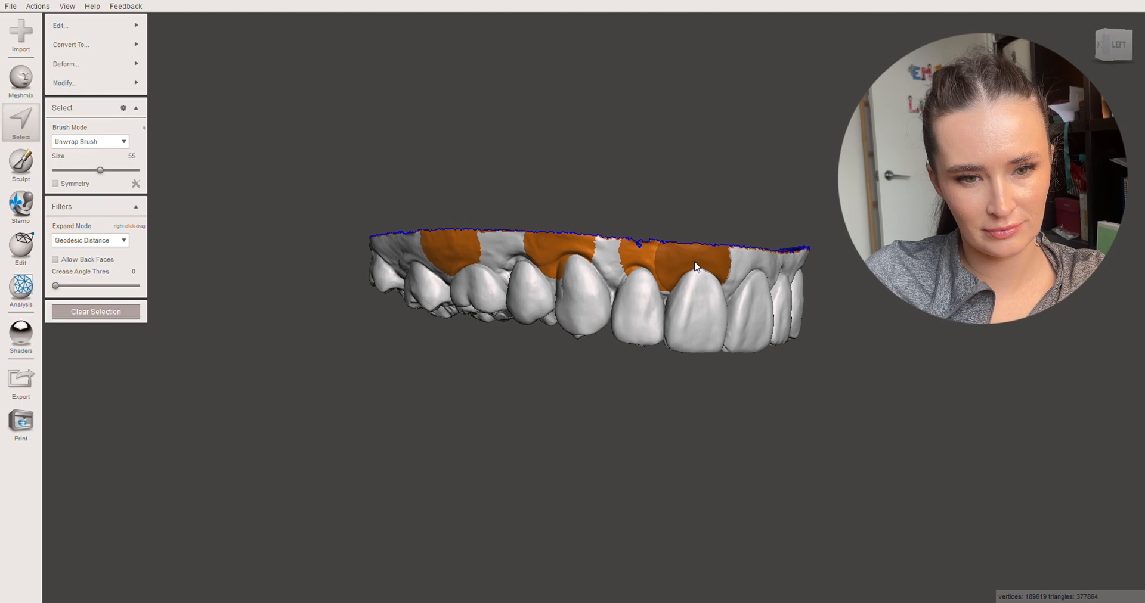
{"action": "left_click_drag", "start_coordinate": [694, 267], "coordinate": [581, 208]}
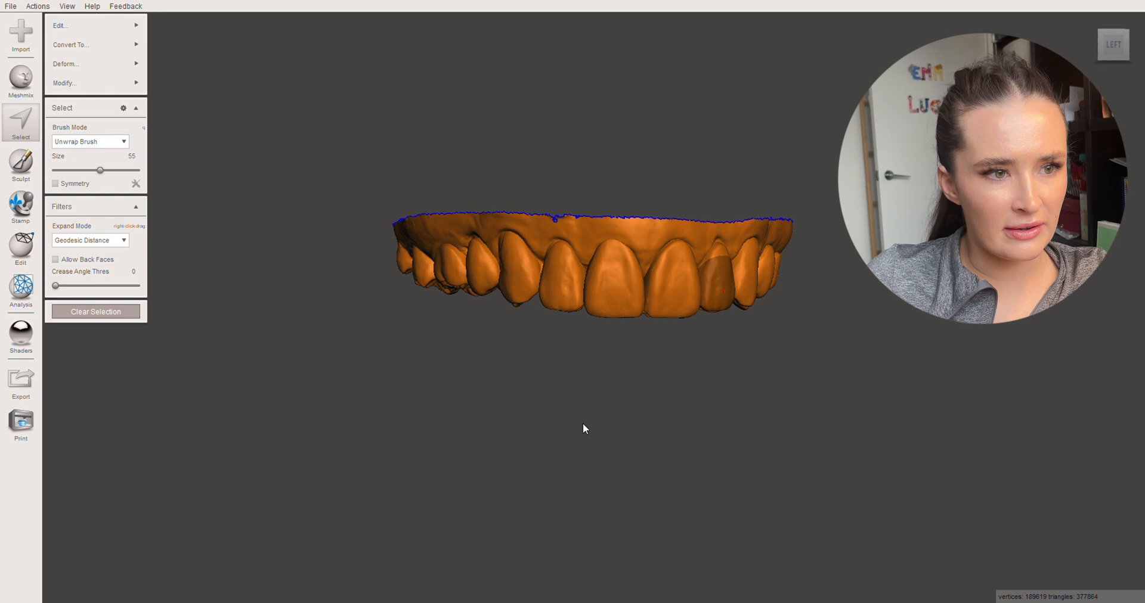
Extrude the selected arch with a Flat end type to about -18 mm toward the base and accept.
{"action": "left_click", "coordinate": [62, 25]}
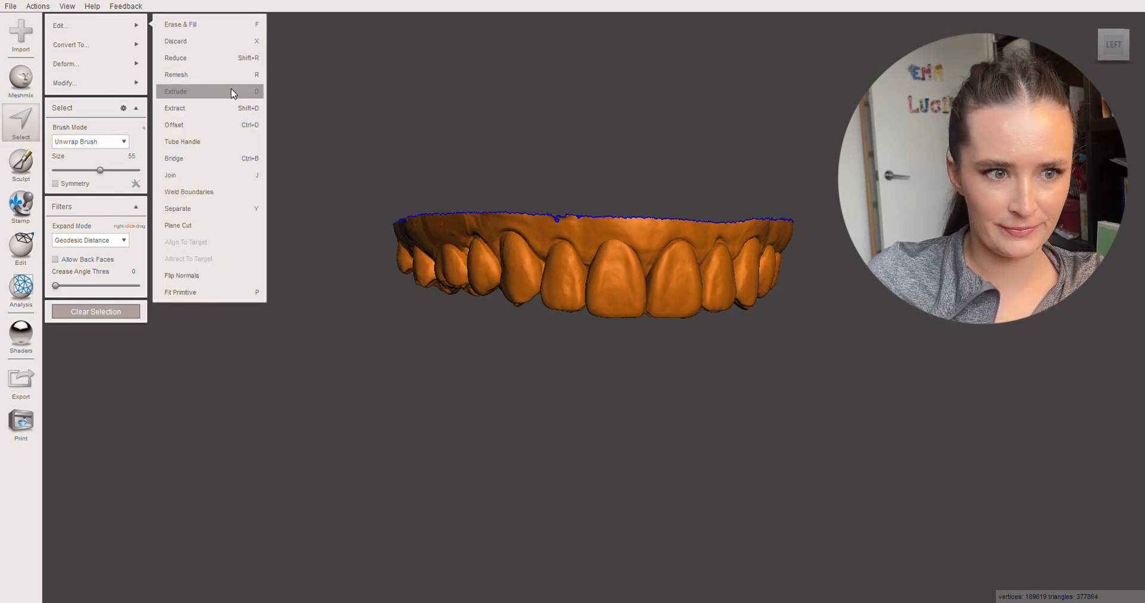
{"action": "left_click", "coordinate": [175, 92]}
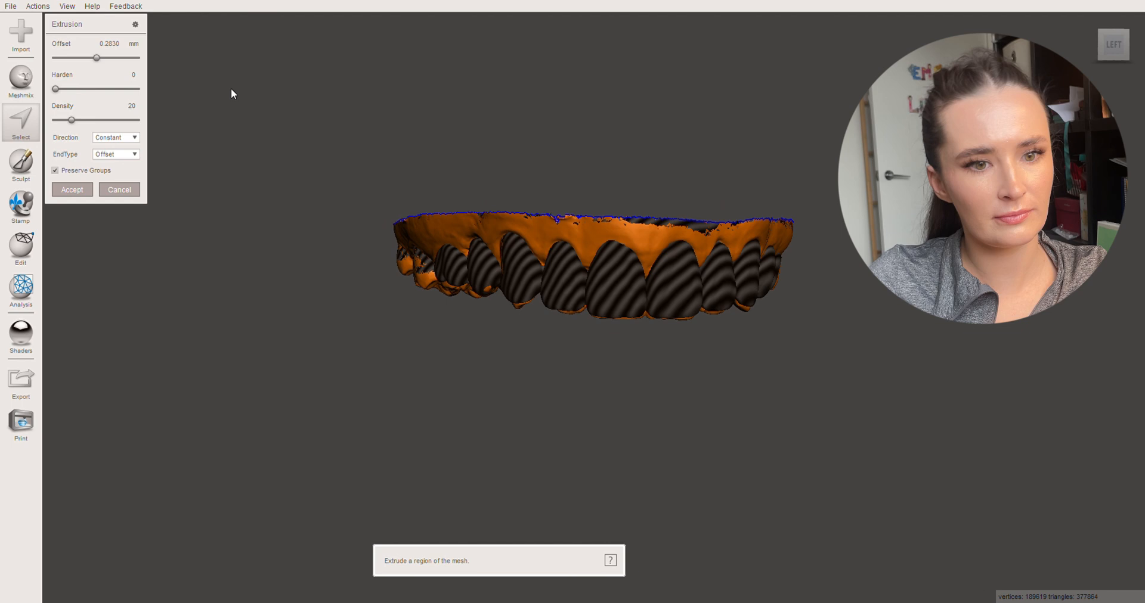
{"action": "left_click", "coordinate": [133, 154]}
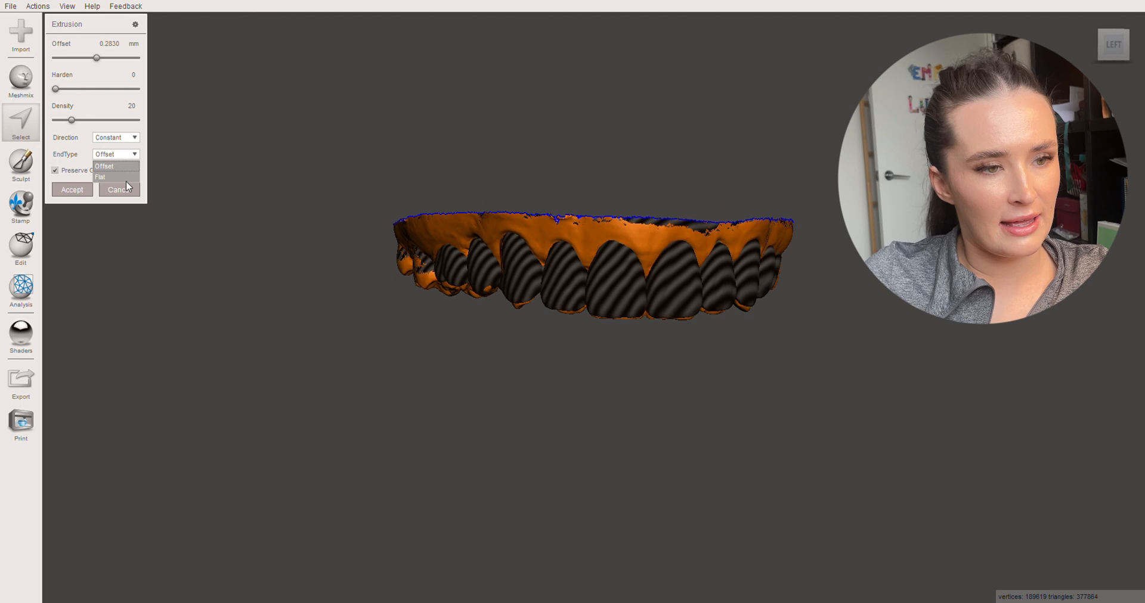
{"action": "left_click", "coordinate": [100, 178]}
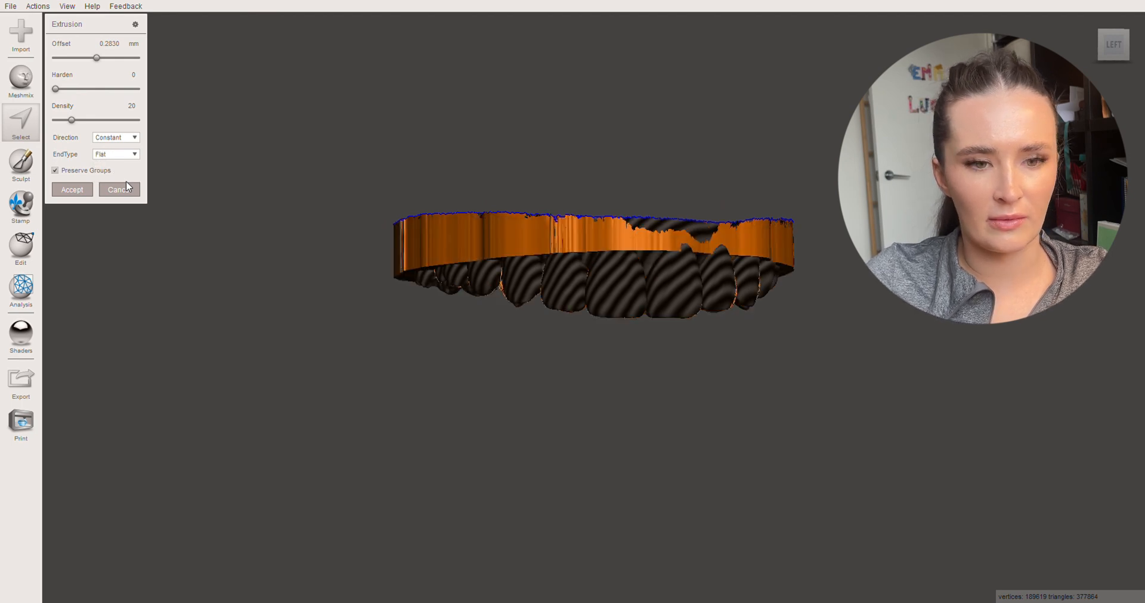
{"action": "mouse_move", "coordinate": [572, 262]}
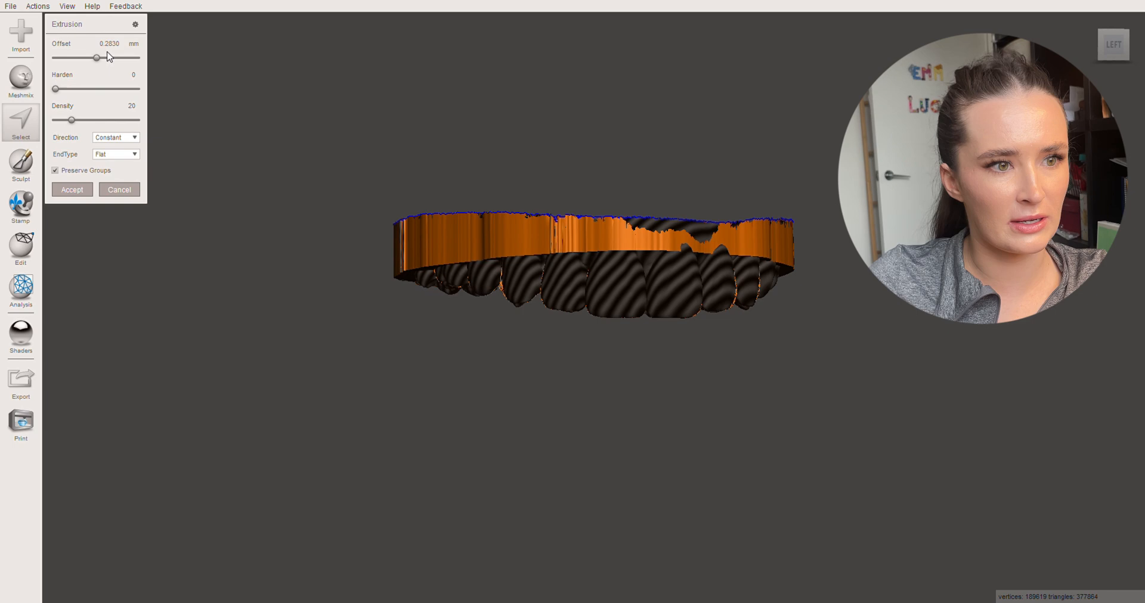
{"action": "left_click_drag", "start_coordinate": [101, 57], "coordinate": [93, 57]}
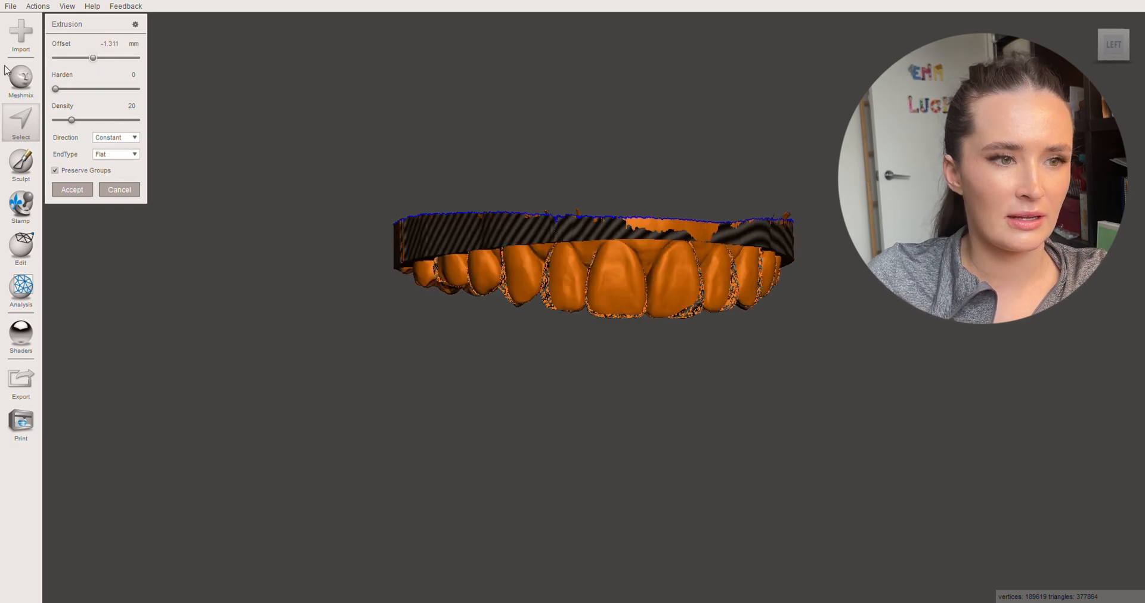
{"action": "left_click_drag", "start_coordinate": [93, 57], "coordinate": [53, 57]}
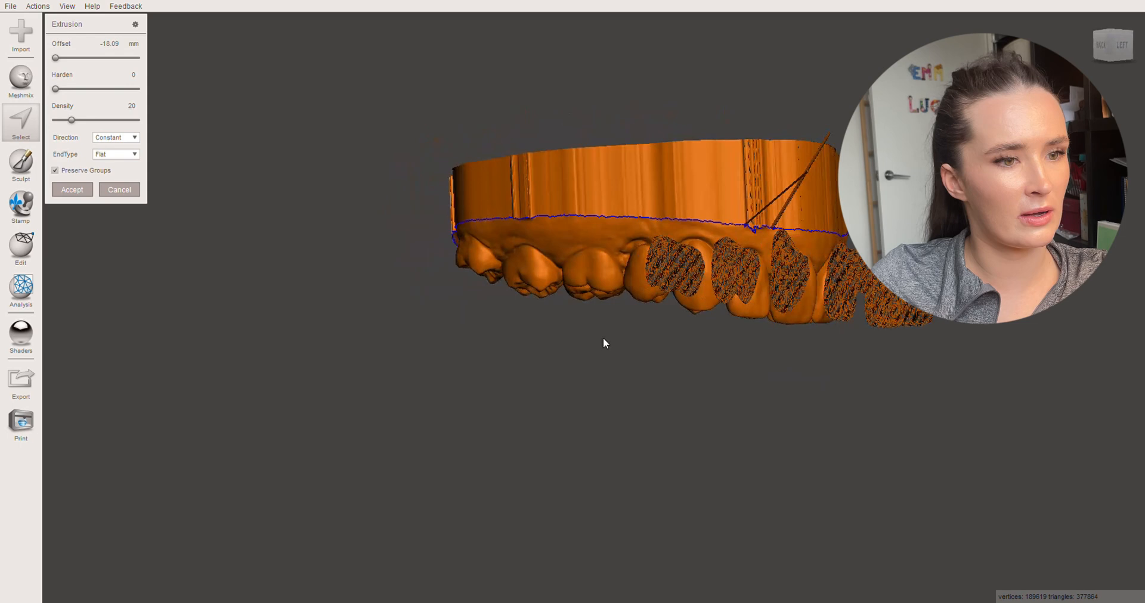
{"action": "mouse_move", "coordinate": [48, 241]}
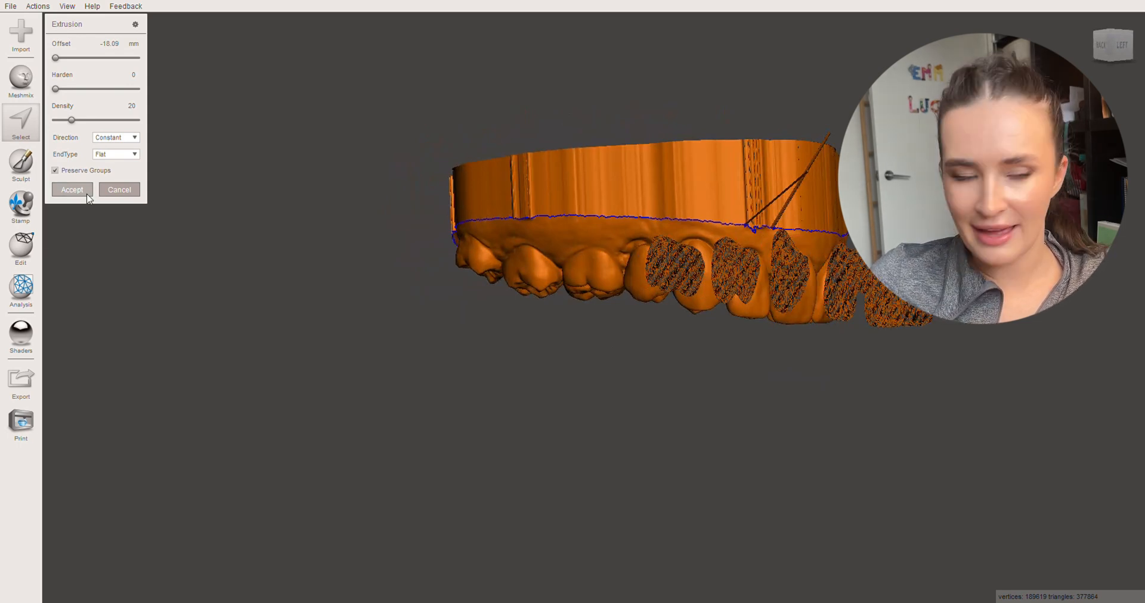
{"action": "left_click", "coordinate": [72, 189]}
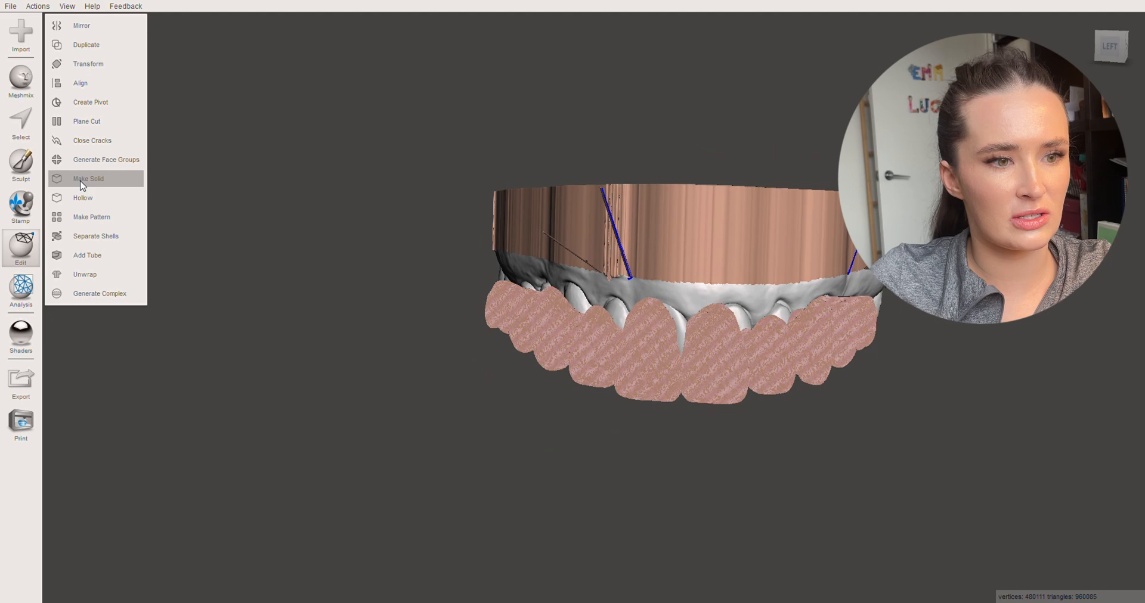
Start Make Solid on the mock-up with the Accurate solid type.
{"action": "left_click", "coordinate": [89, 179]}
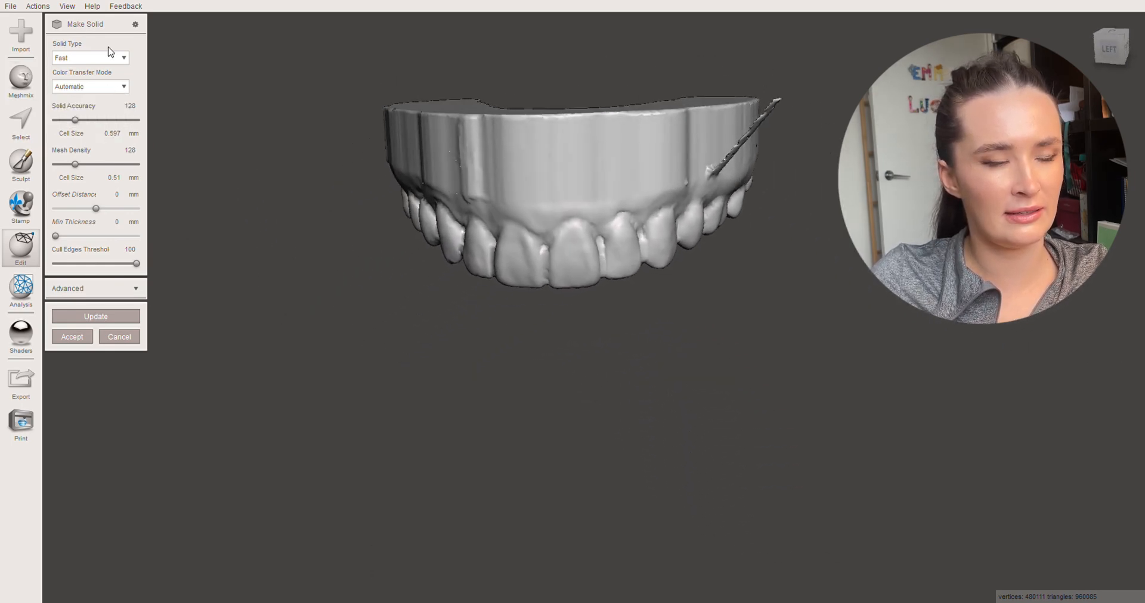
{"action": "left_click", "coordinate": [92, 58]}
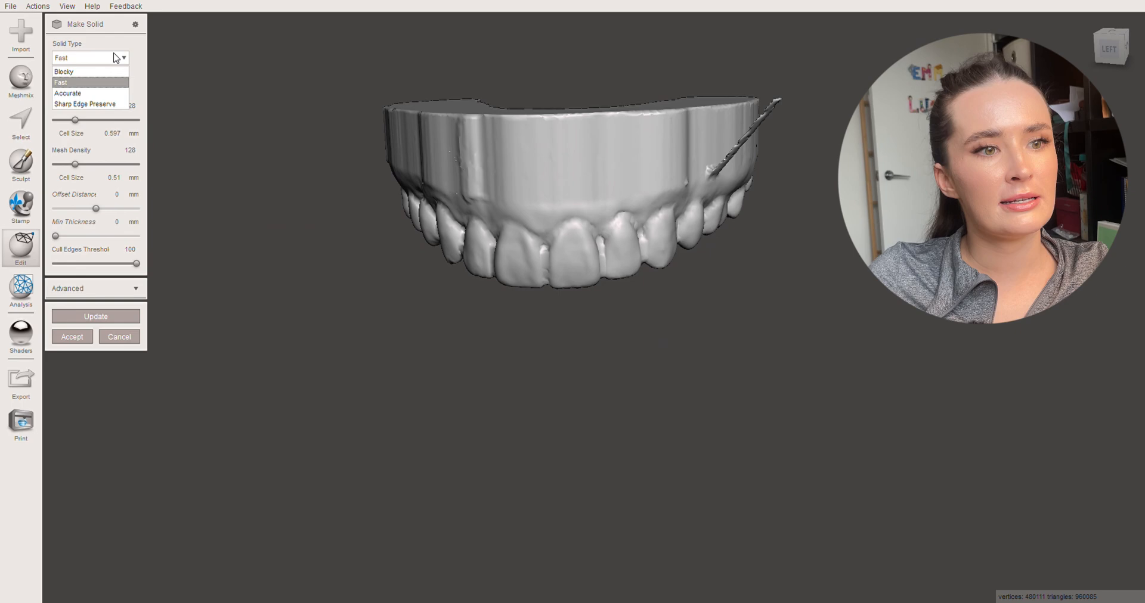
{"action": "left_click", "coordinate": [67, 93]}
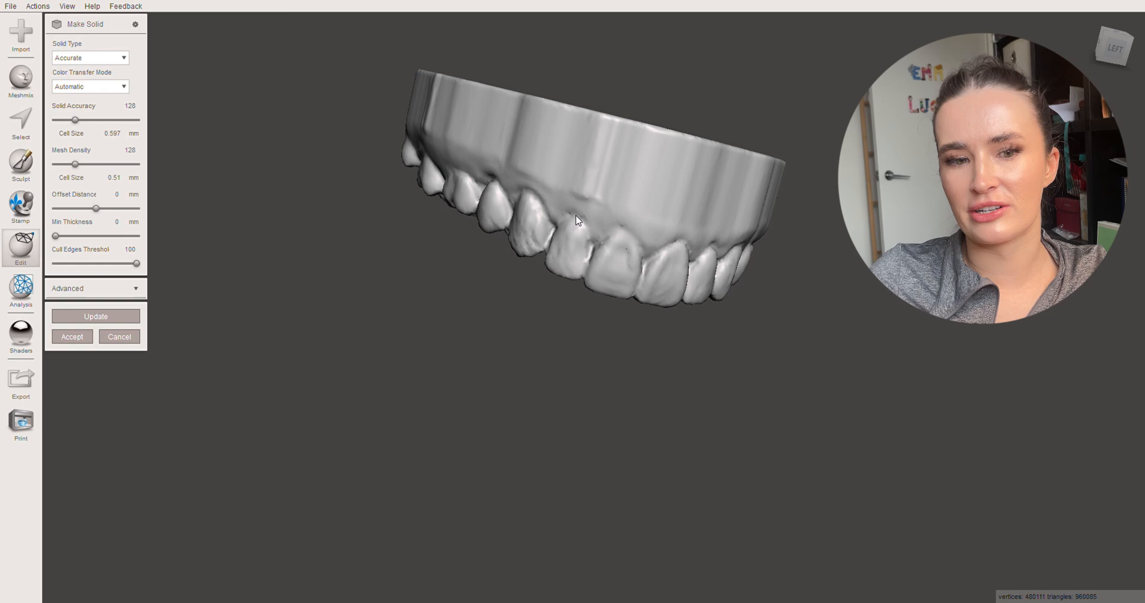
{"action": "left_click_drag", "start_coordinate": [577, 220], "coordinate": [460, 234]}
{"action": "type", "text": "0.1"}
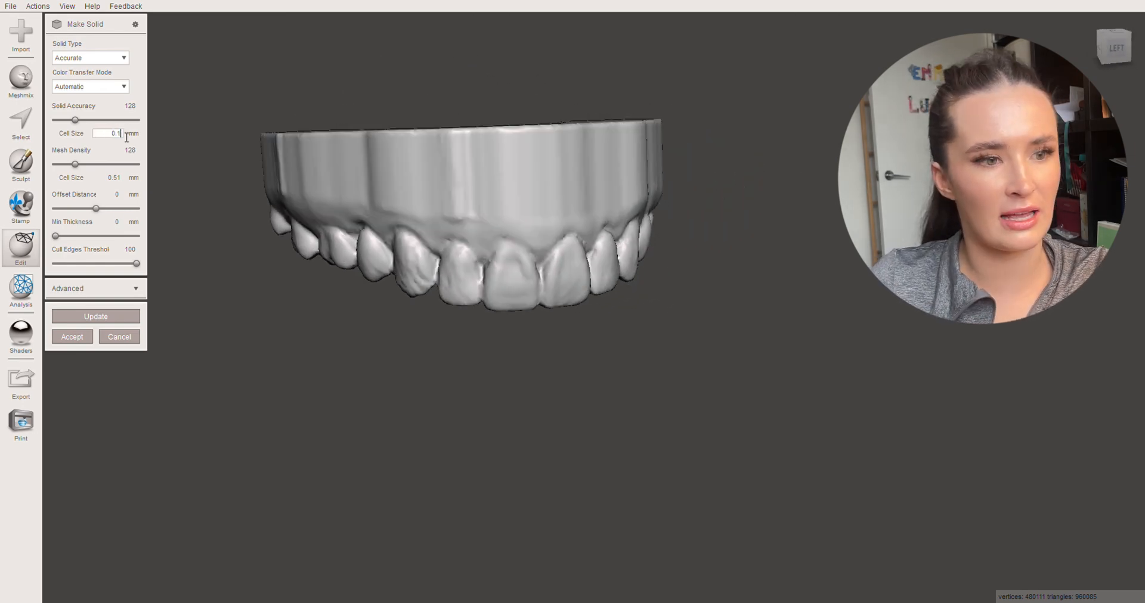
Set the mesh density cell size to 0.1 mm, zero the offset distance, and inspect the solid preview.
{"action": "left_click_drag", "start_coordinate": [77, 120], "coordinate": [135, 119]}
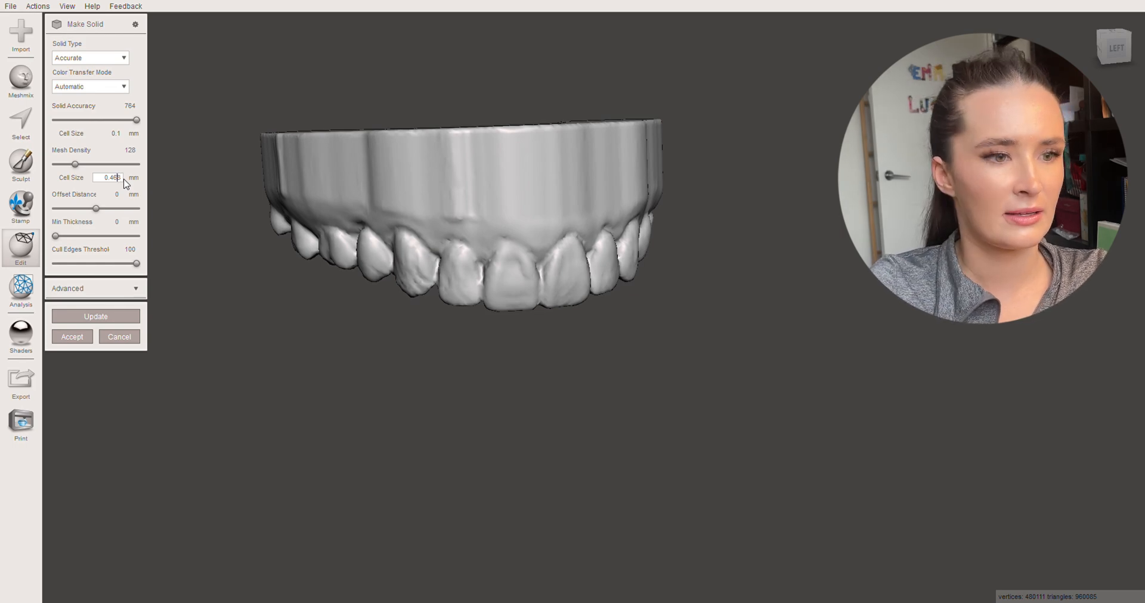
{"action": "type", "text": "0.1"}
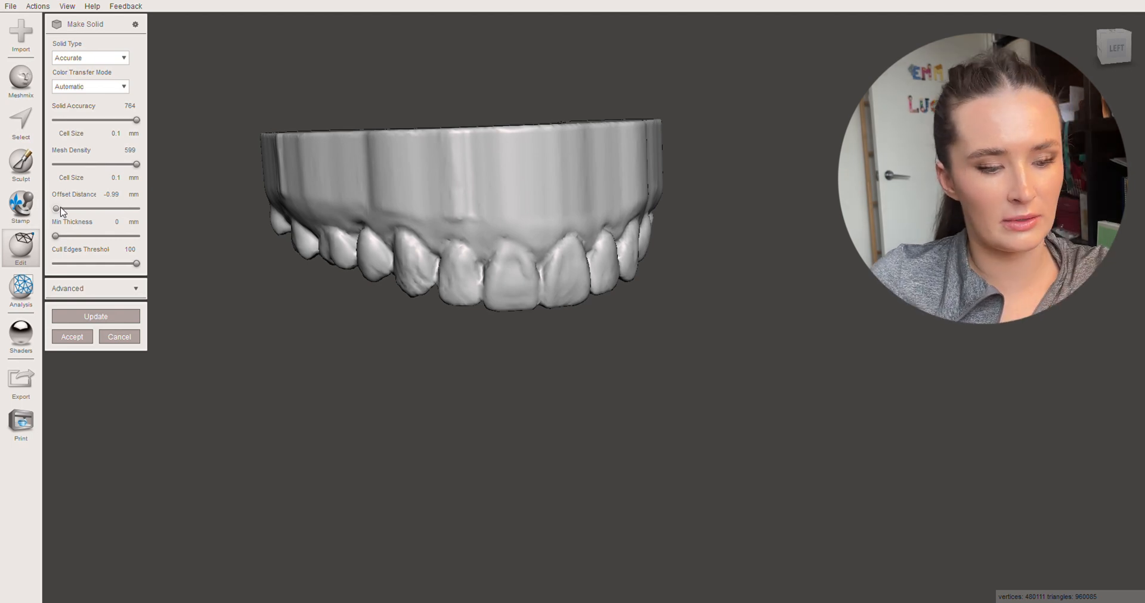
{"action": "left_click_drag", "start_coordinate": [57, 210], "coordinate": [95, 210]}
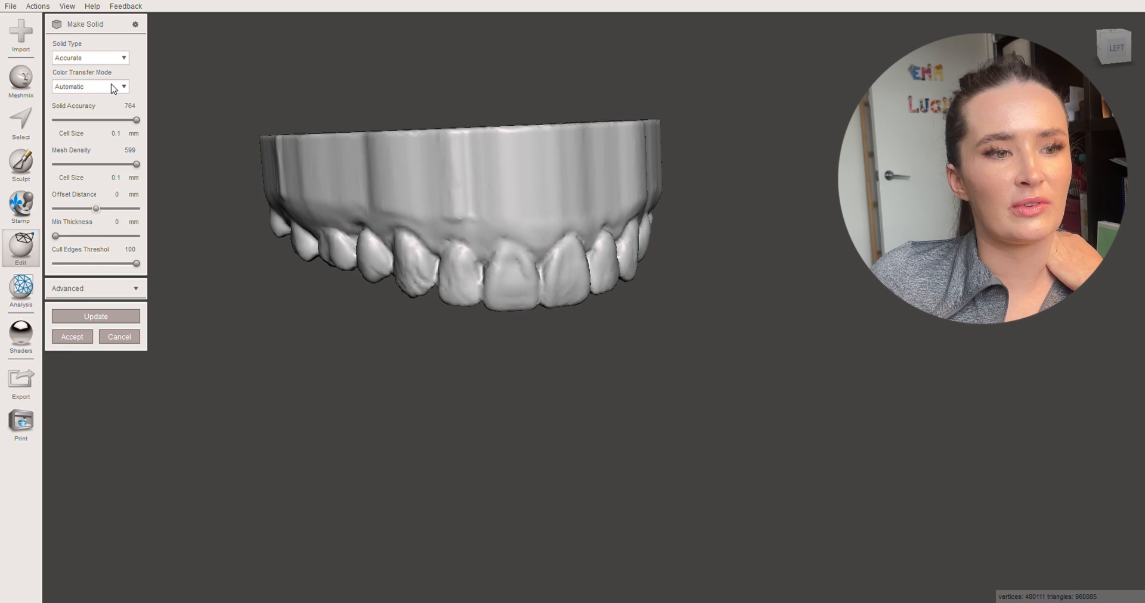
{"action": "mouse_move", "coordinate": [91, 148]}
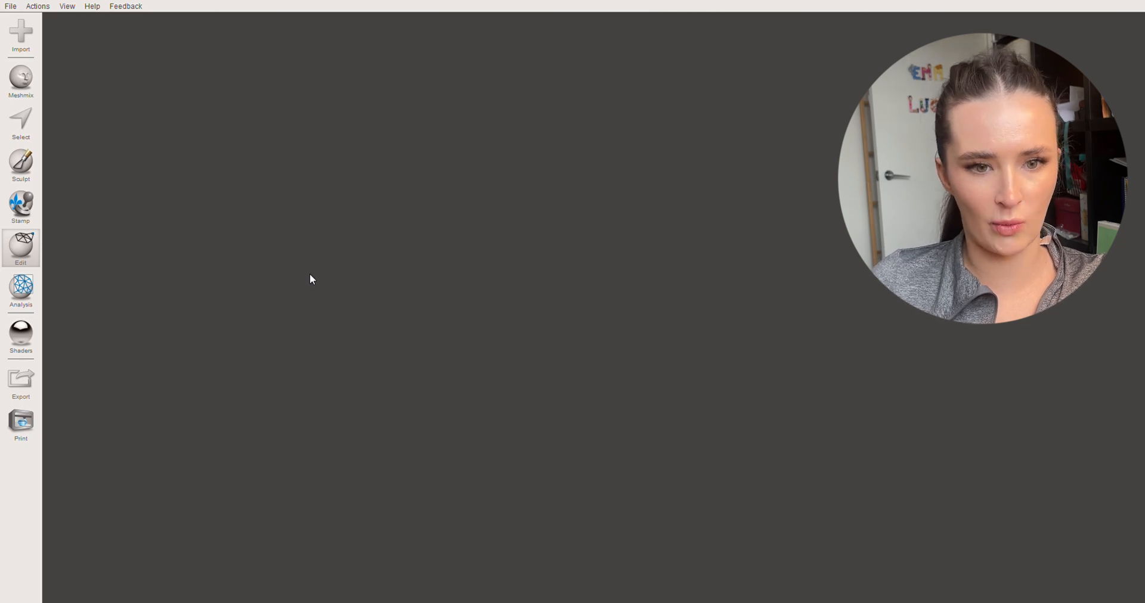
{"action": "mouse_move", "coordinate": [262, 269]}
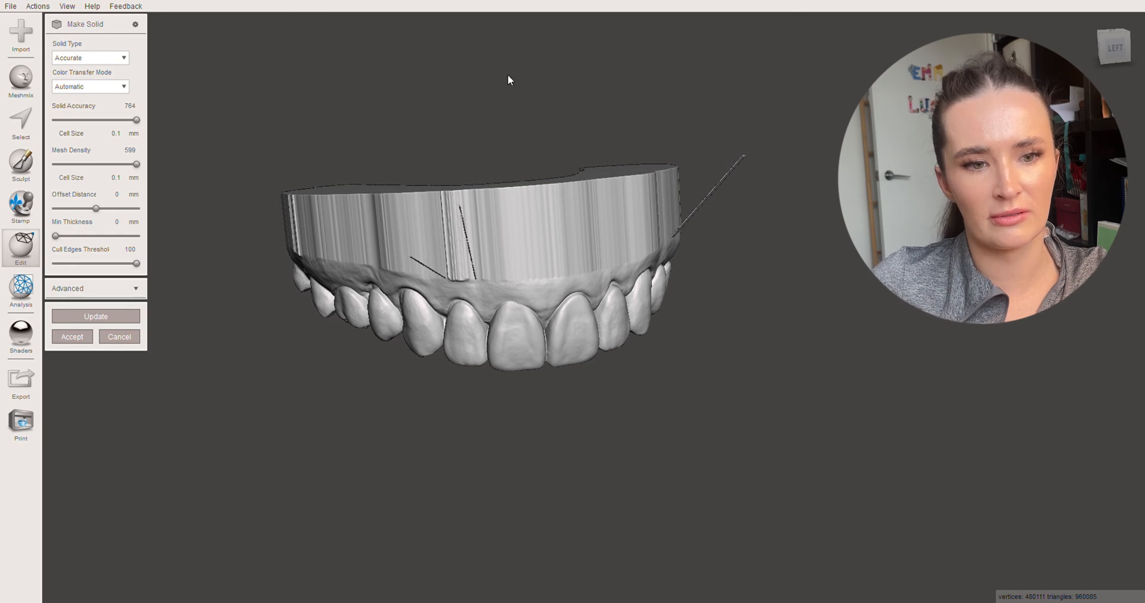
{"action": "left_click_drag", "start_coordinate": [509, 80], "coordinate": [706, 290]}
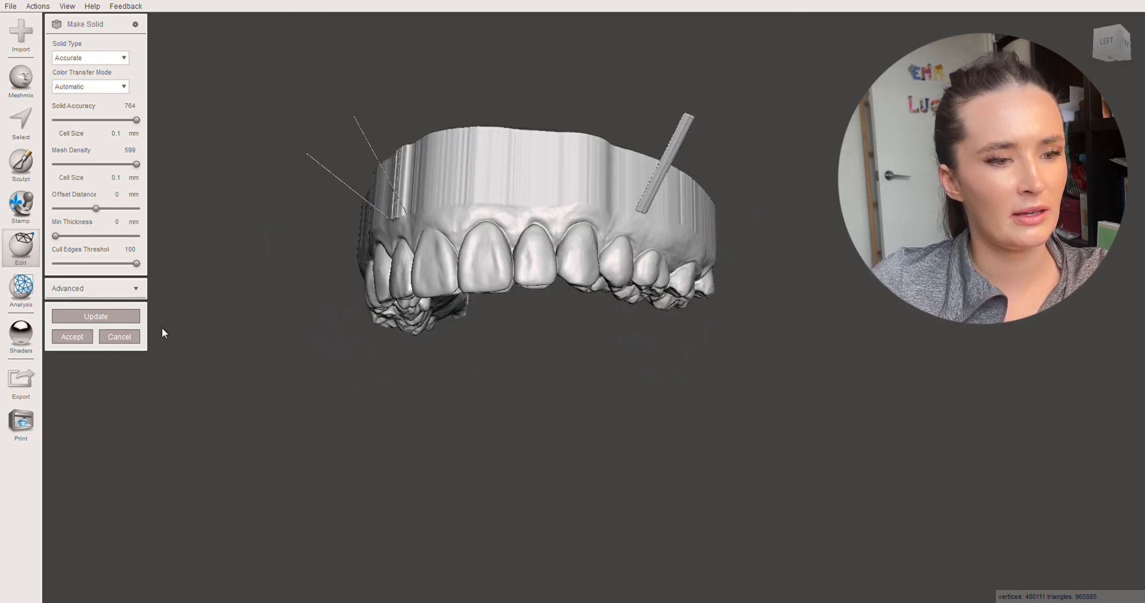
{"action": "mouse_move", "coordinate": [119, 337]}
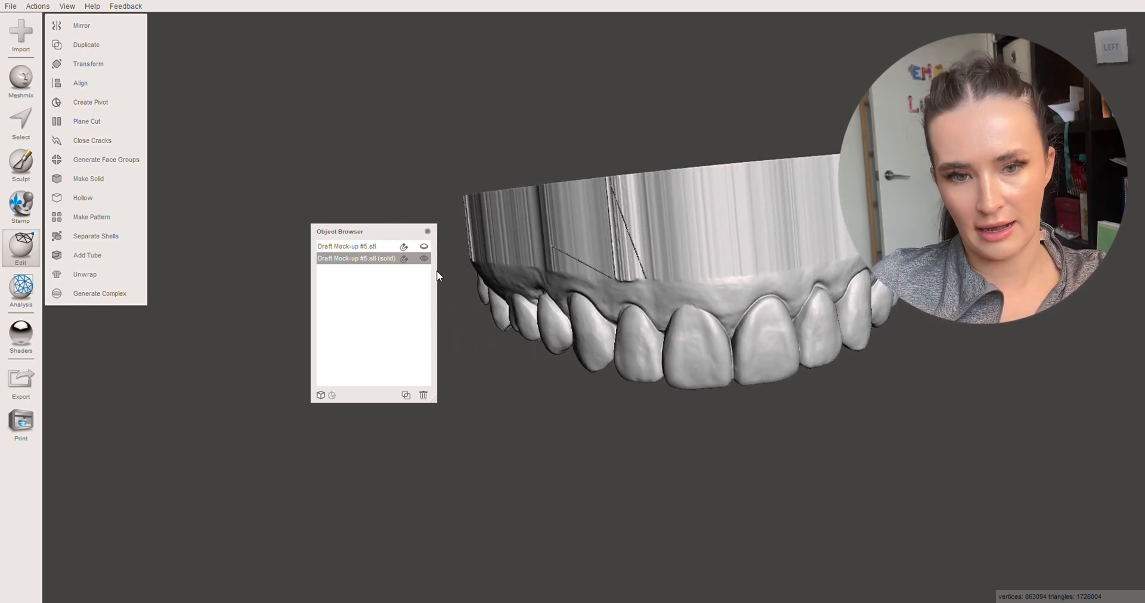
{"action": "mouse_move", "coordinate": [486, 249]}
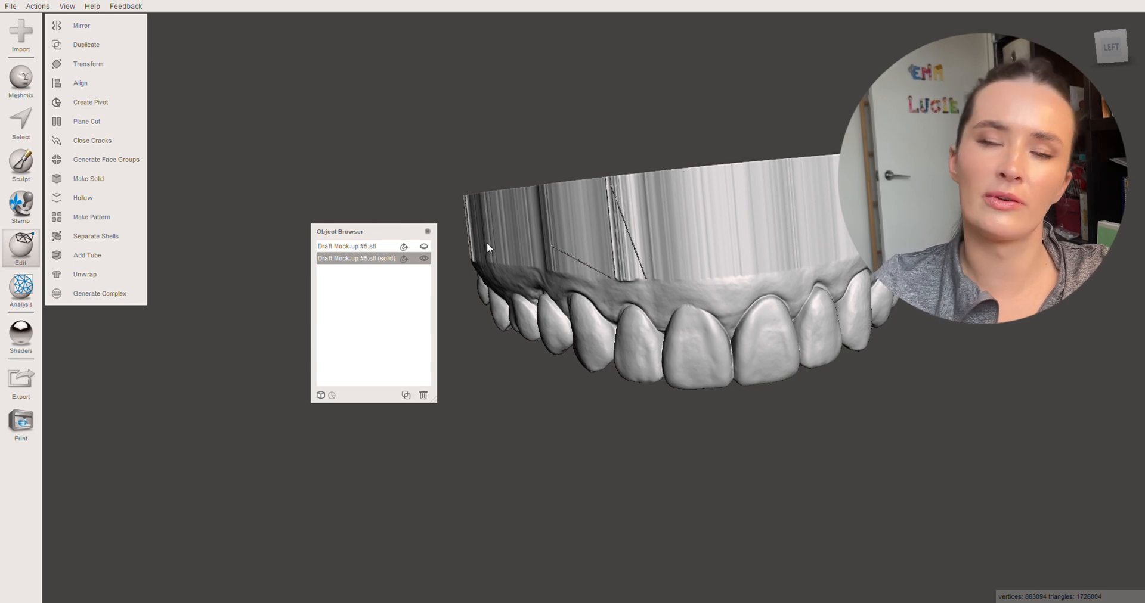
{"action": "mouse_move", "coordinate": [544, 474]}
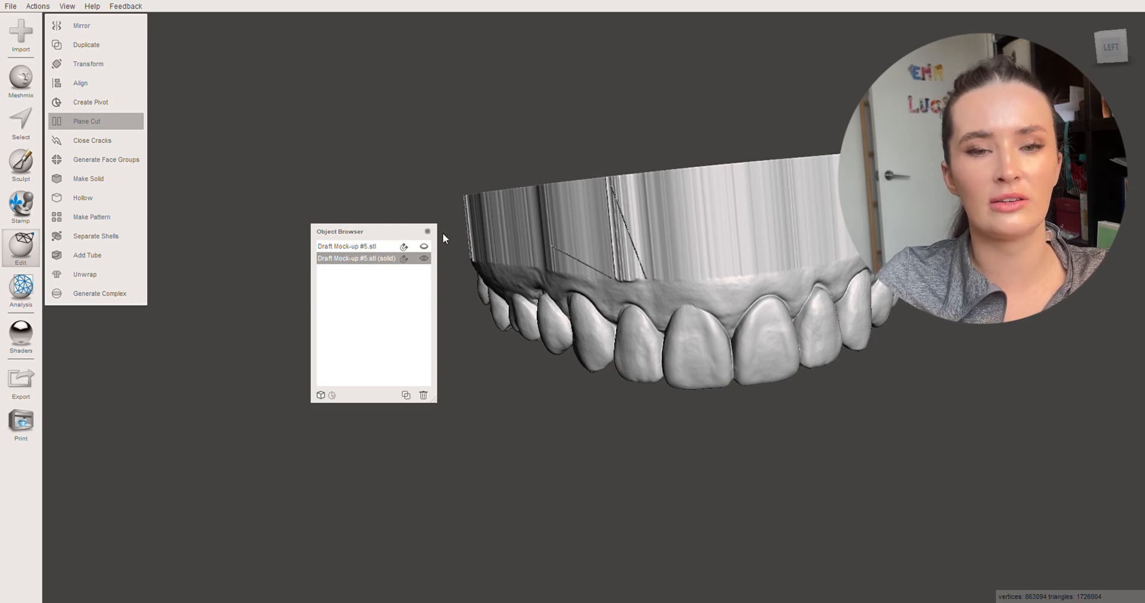
Start a Plane Cut on the solid mock-up to slice a flat filled base face.
{"action": "left_click", "coordinate": [86, 122]}
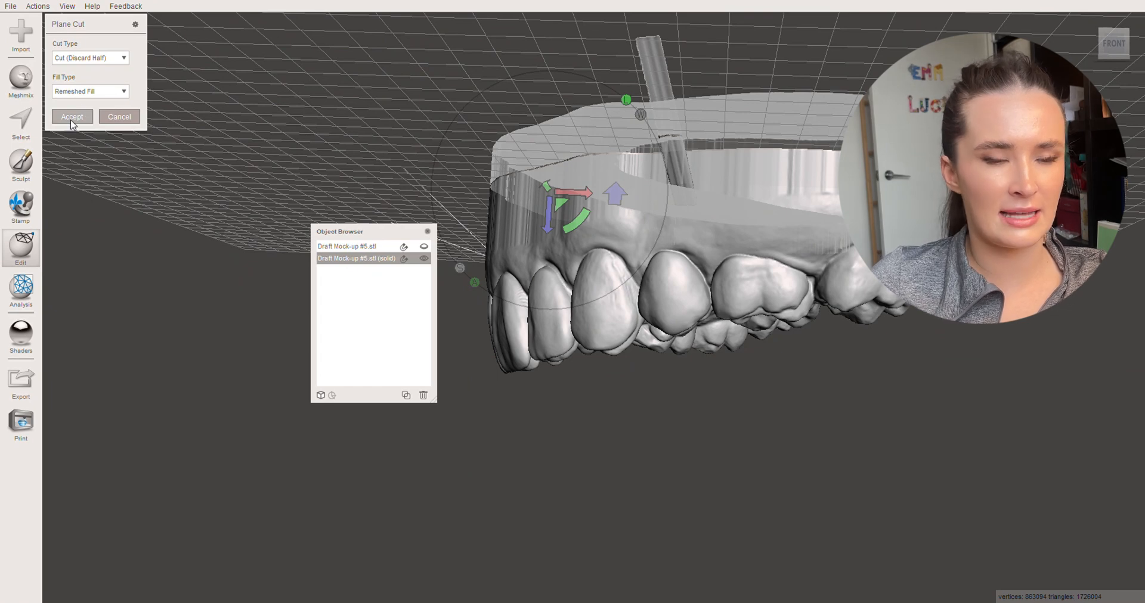
{"action": "mouse_move", "coordinate": [277, 441]}
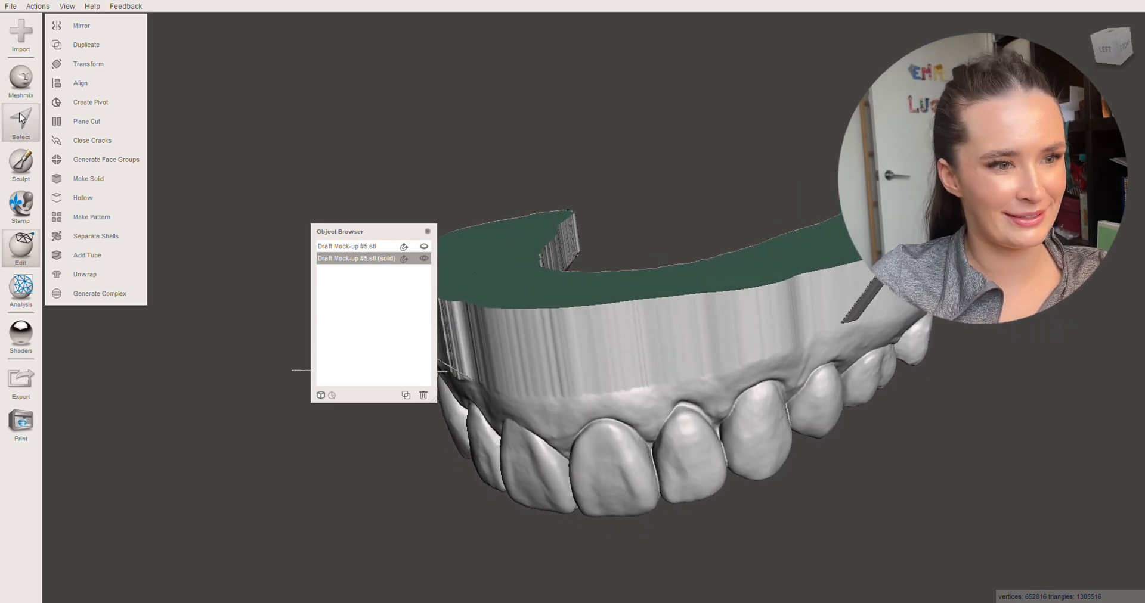
Choose the BubbleSmooth sculpt brush with strength 61 and size 36, and make a first stroke on the base wall.
{"action": "left_click", "coordinate": [22, 173]}
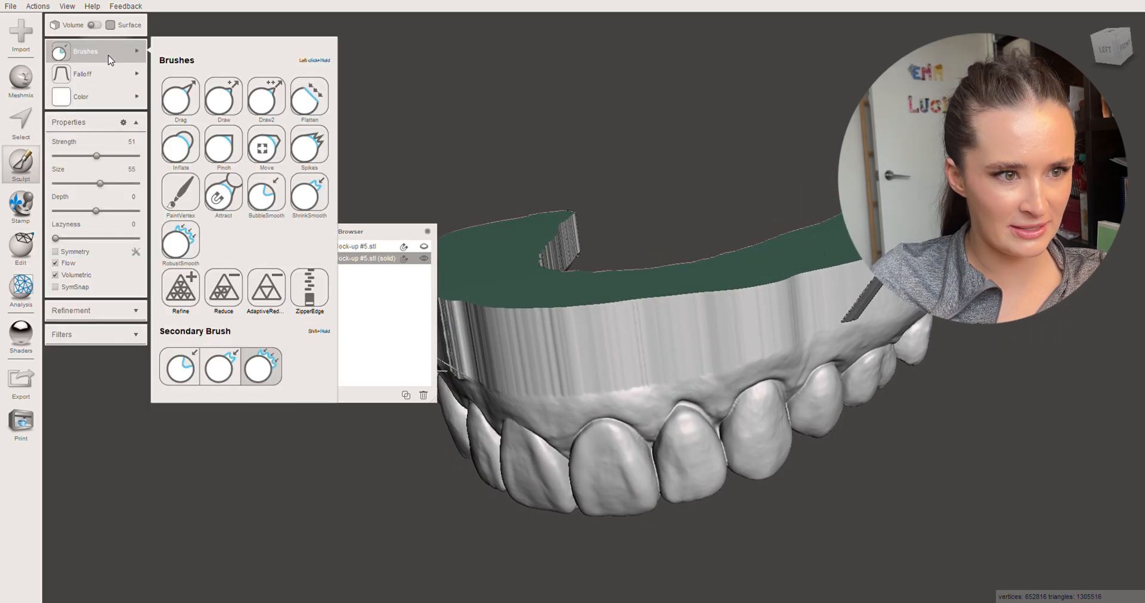
{"action": "left_click", "coordinate": [266, 195]}
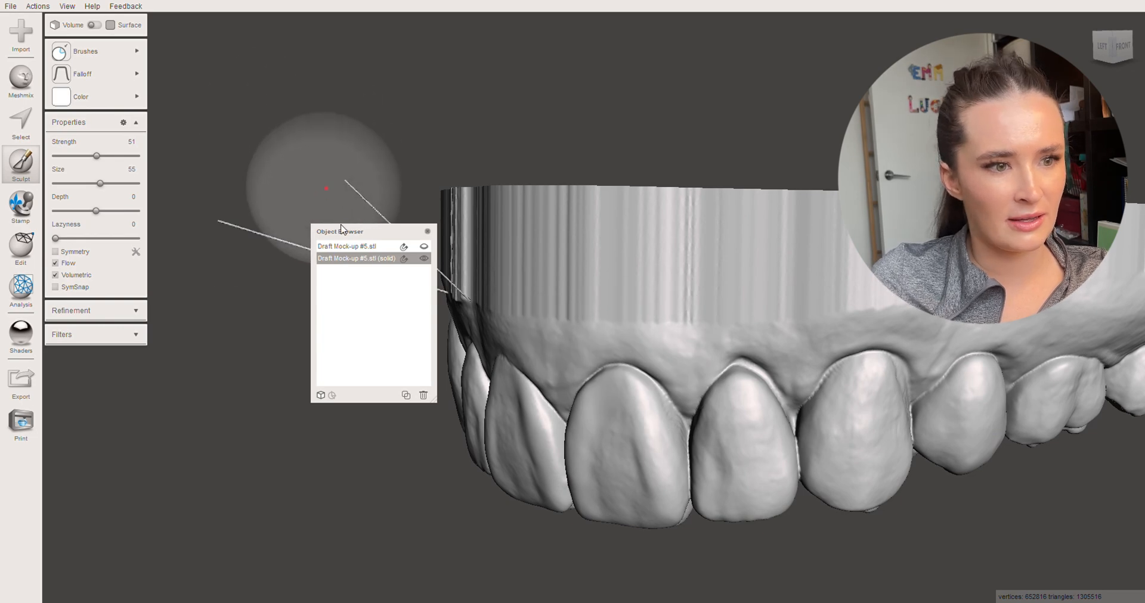
{"action": "left_click_drag", "start_coordinate": [96, 157], "coordinate": [79, 156]}
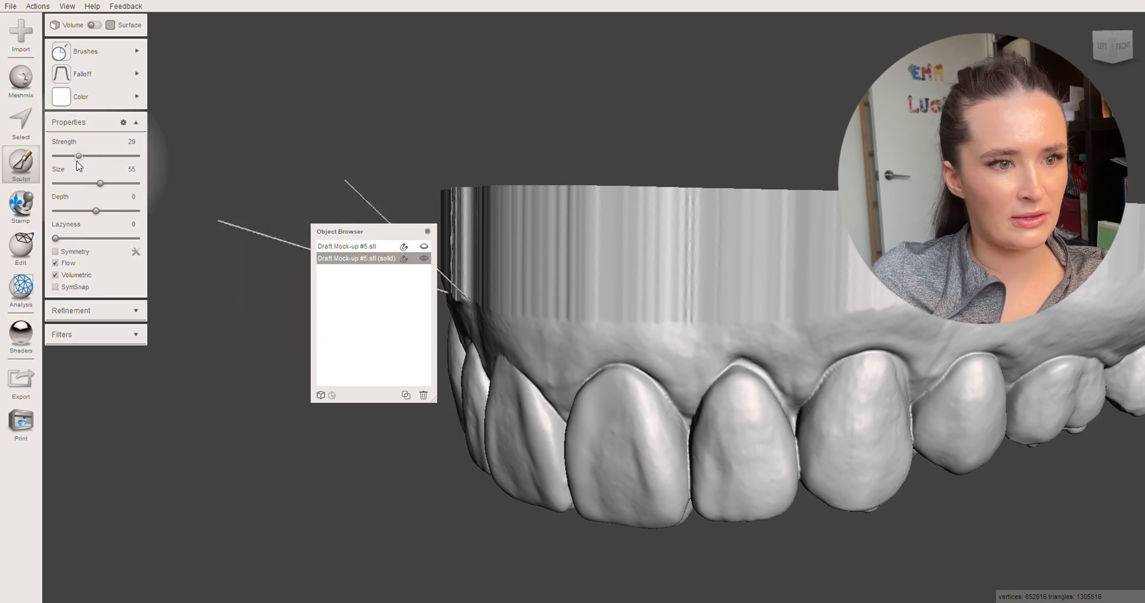
{"action": "left_click_drag", "start_coordinate": [79, 157], "coordinate": [70, 156]}
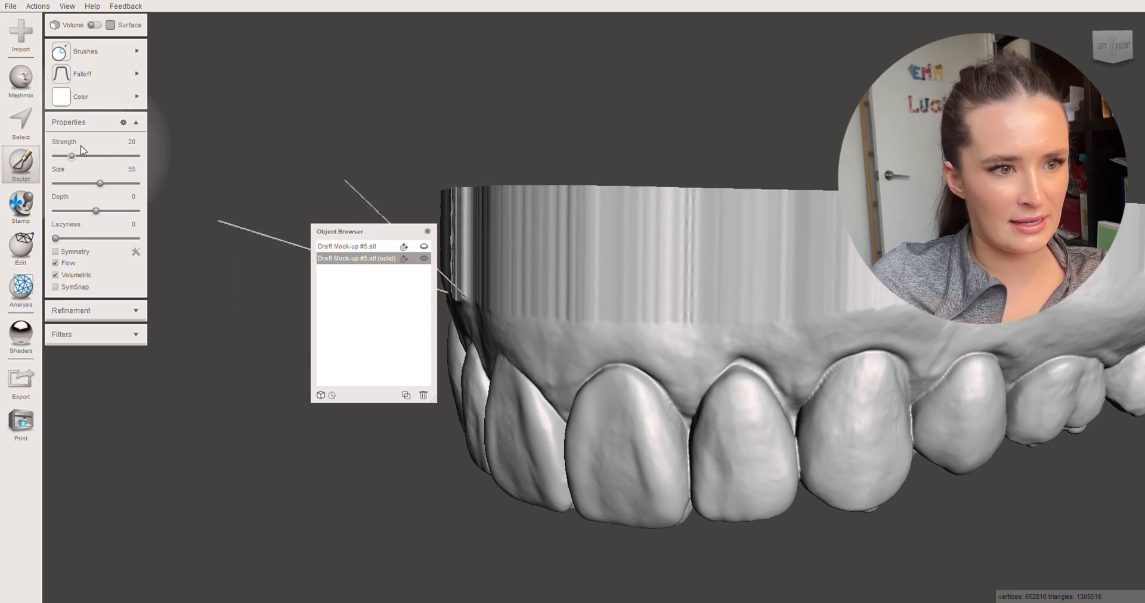
{"action": "left_click_drag", "start_coordinate": [70, 157], "coordinate": [105, 156]}
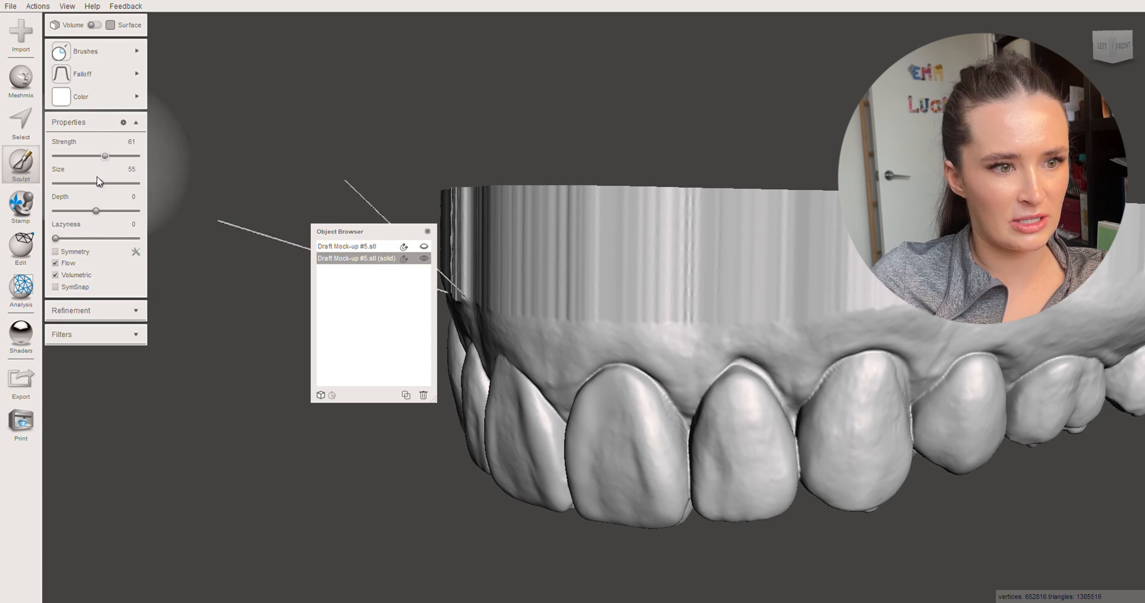
{"action": "left_click_drag", "start_coordinate": [105, 184], "coordinate": [92, 184]}
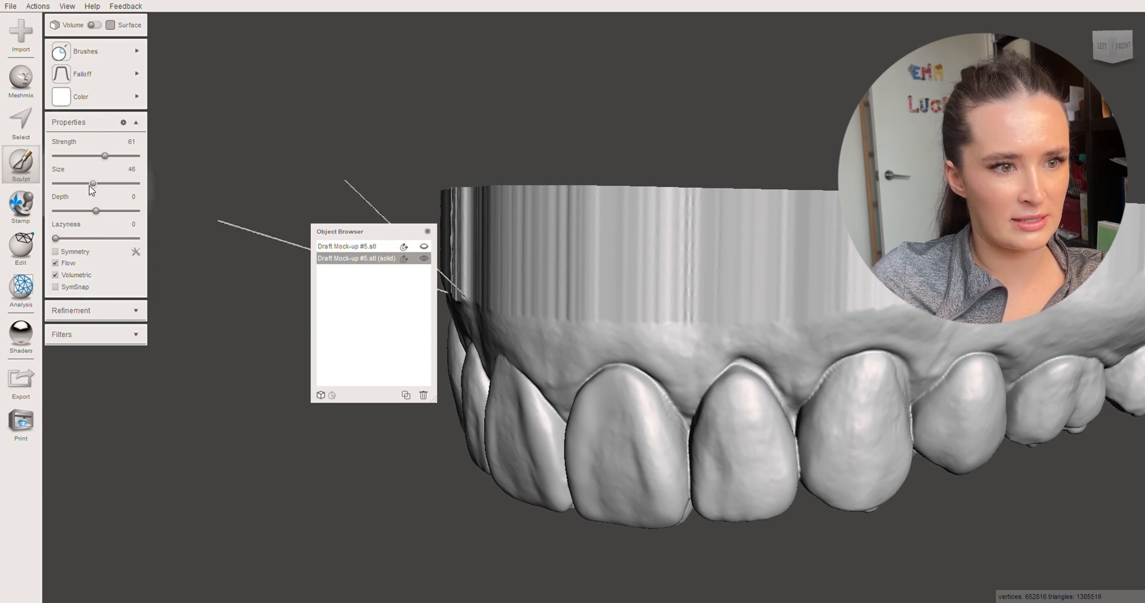
{"action": "left_click_drag", "start_coordinate": [93, 184], "coordinate": [82, 184]}
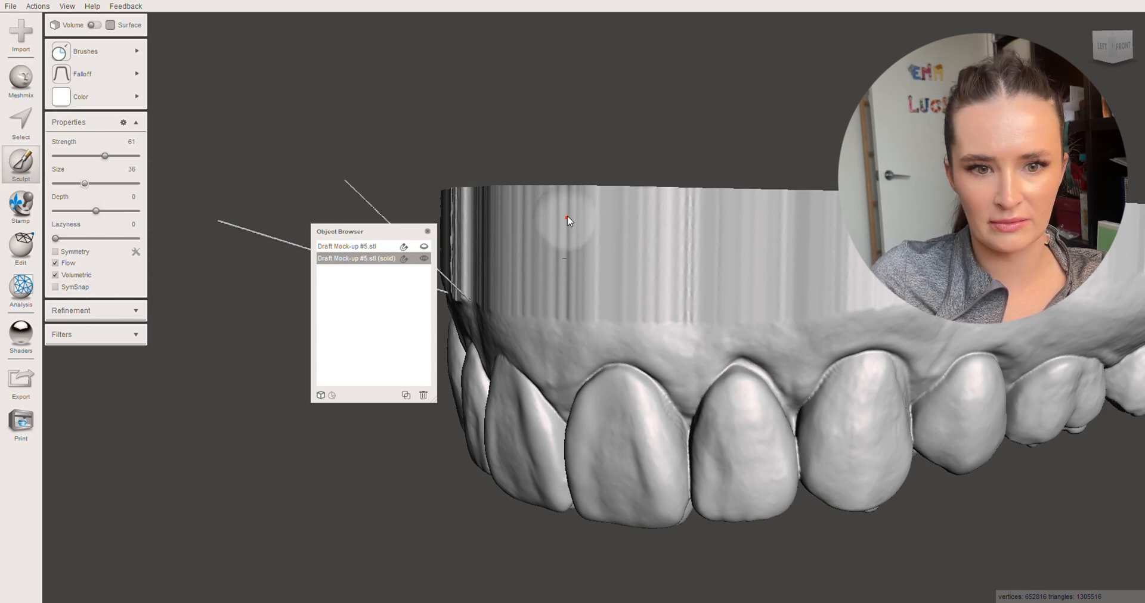
{"action": "left_click_drag", "start_coordinate": [83, 182], "coordinate": [87, 182]}
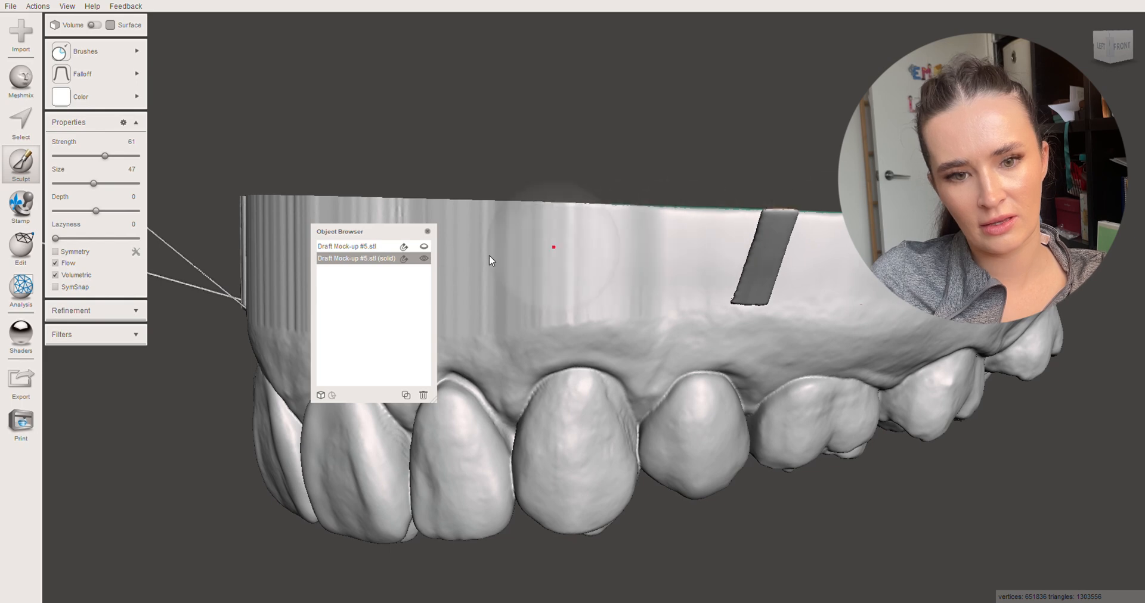
{"action": "mouse_move", "coordinate": [560, 265]}
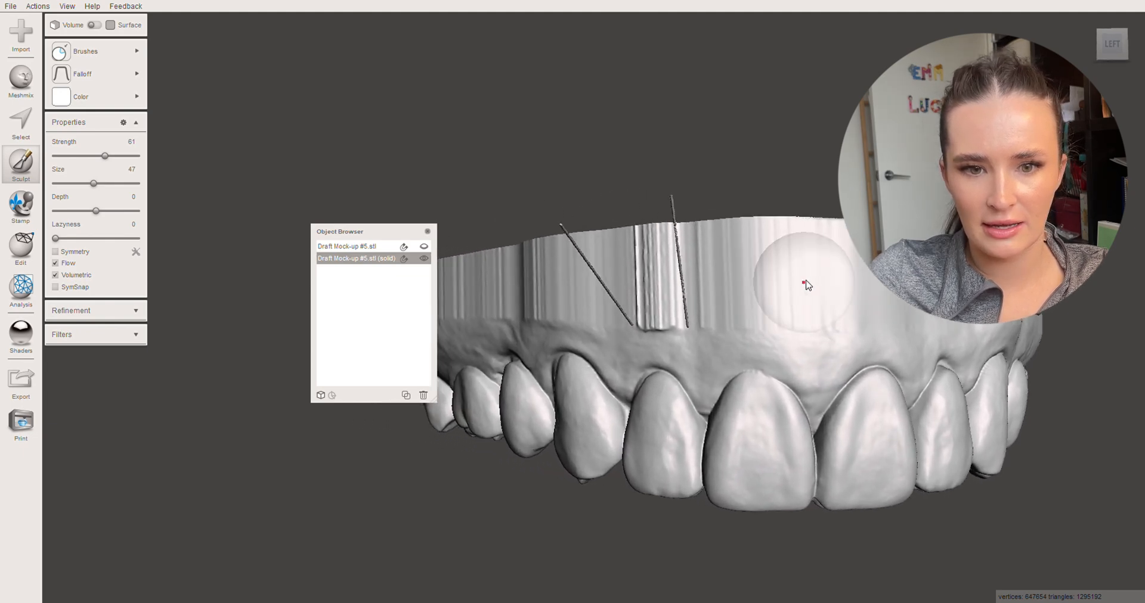
Smooth the vertical ridges on the front outer wall above the front teeth with BubbleSmooth.
{"action": "left_click_drag", "start_coordinate": [803, 285], "coordinate": [605, 282]}
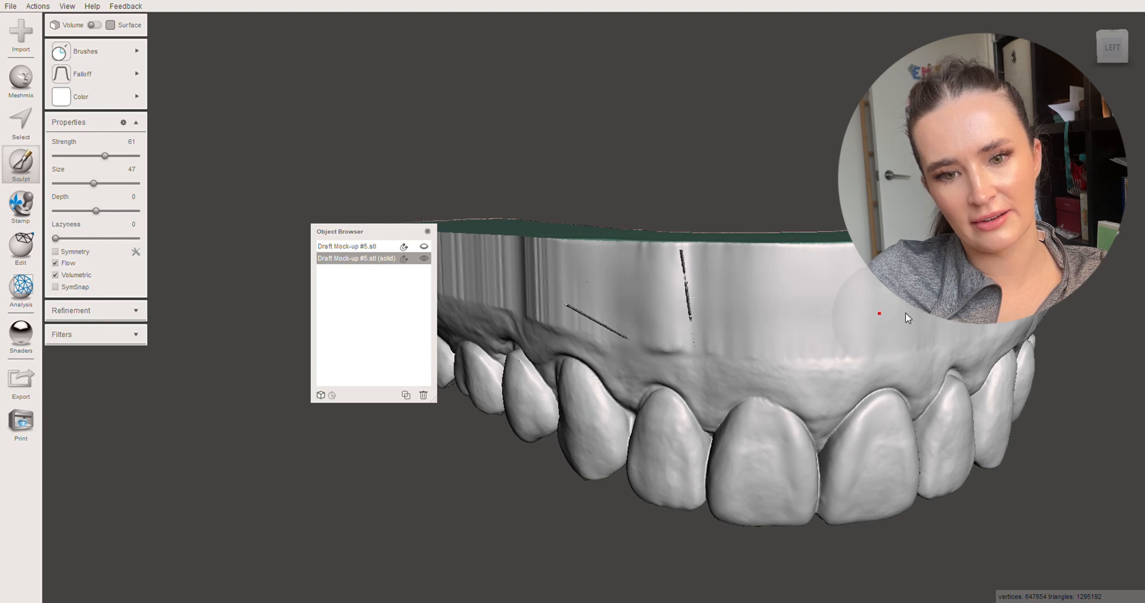
{"action": "mouse_move", "coordinate": [620, 270]}
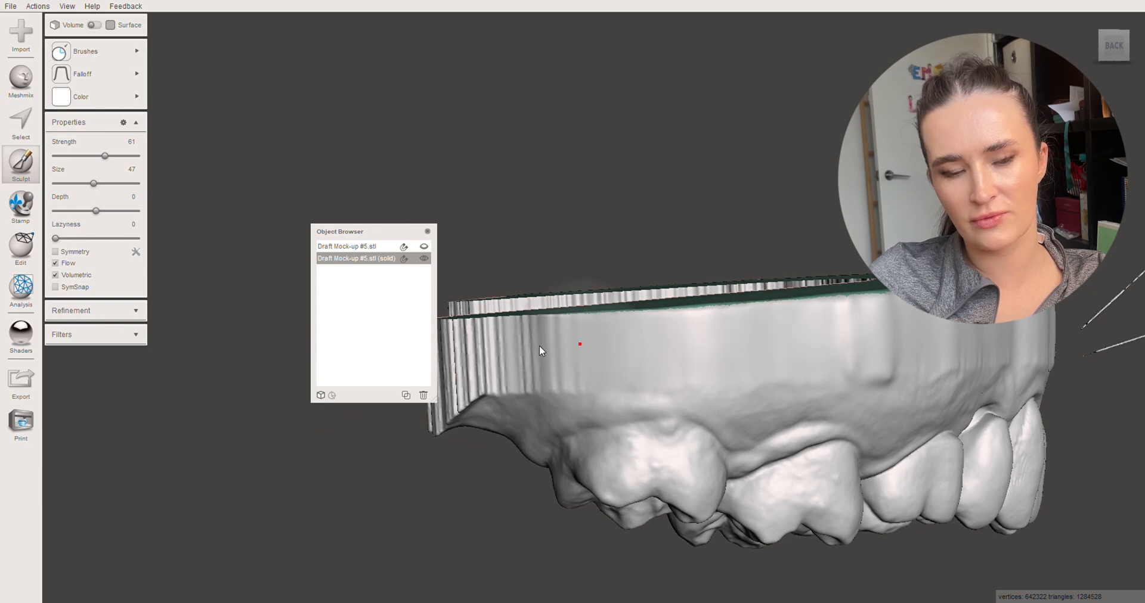
Smooth the ridged walls at the back corner, around the arch end and along the long side.
{"action": "left_click_drag", "start_coordinate": [540, 350], "coordinate": [767, 378]}
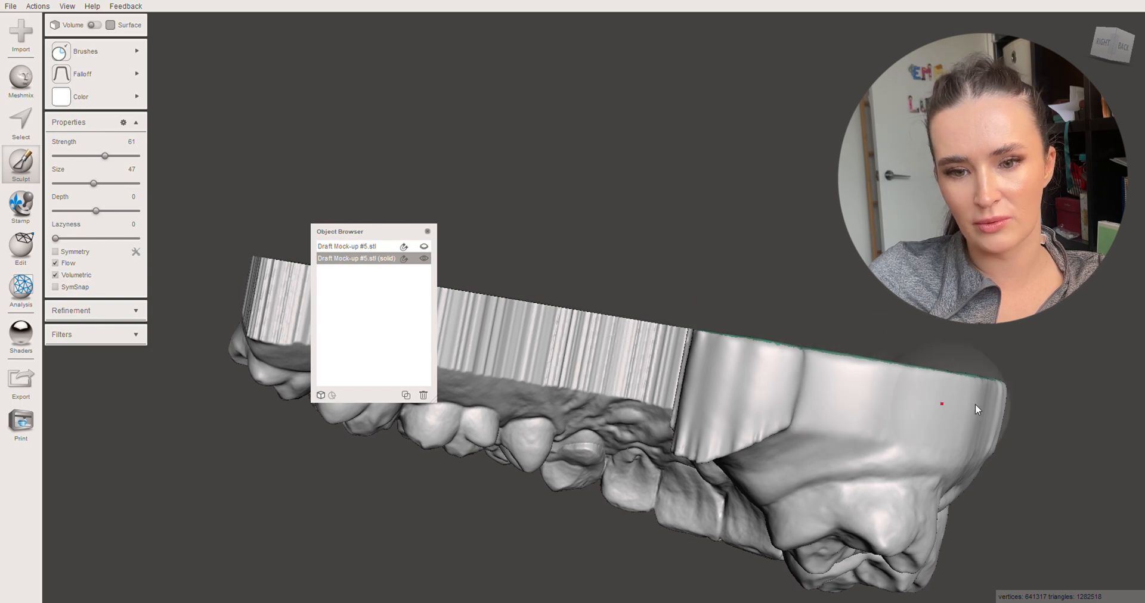
{"action": "left_click_drag", "start_coordinate": [977, 409], "coordinate": [723, 415]}
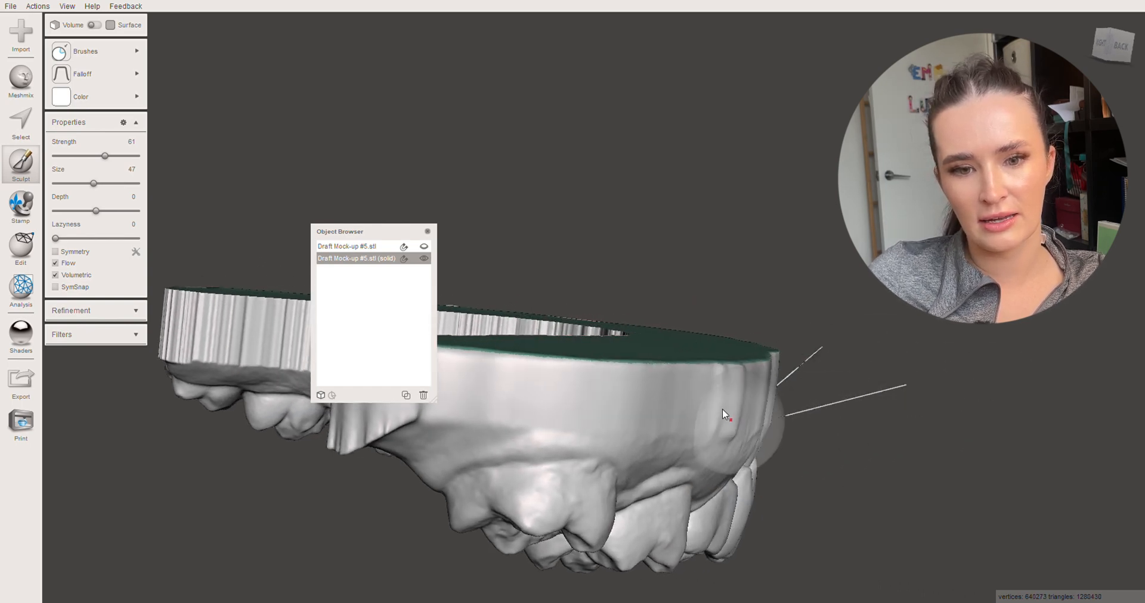
{"action": "left_click_drag", "start_coordinate": [726, 414], "coordinate": [670, 378]}
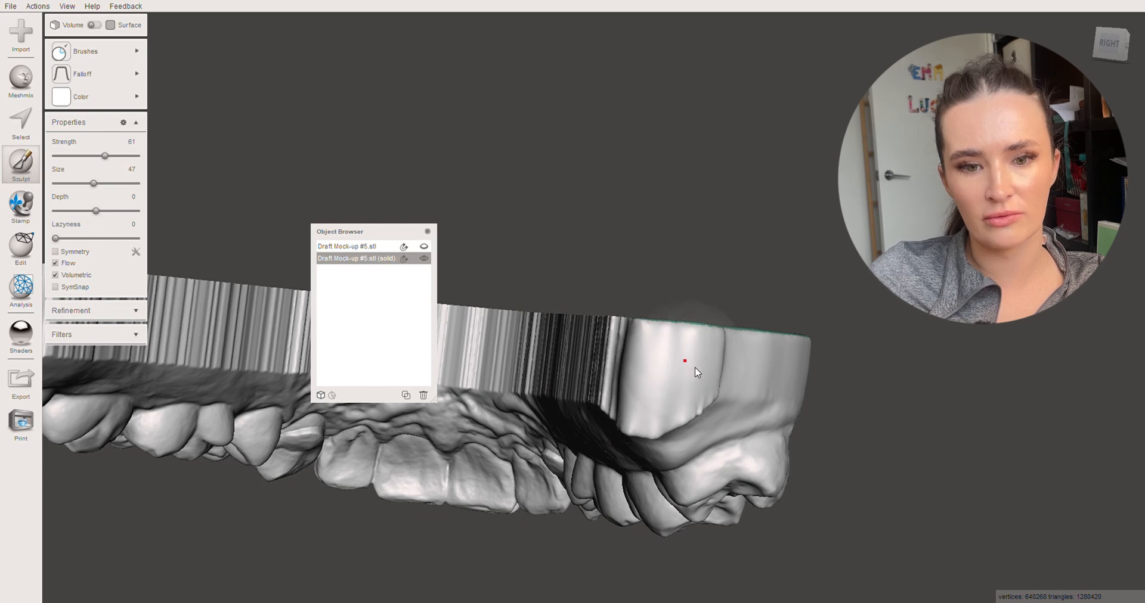
{"action": "left_click_drag", "start_coordinate": [694, 372], "coordinate": [773, 362]}
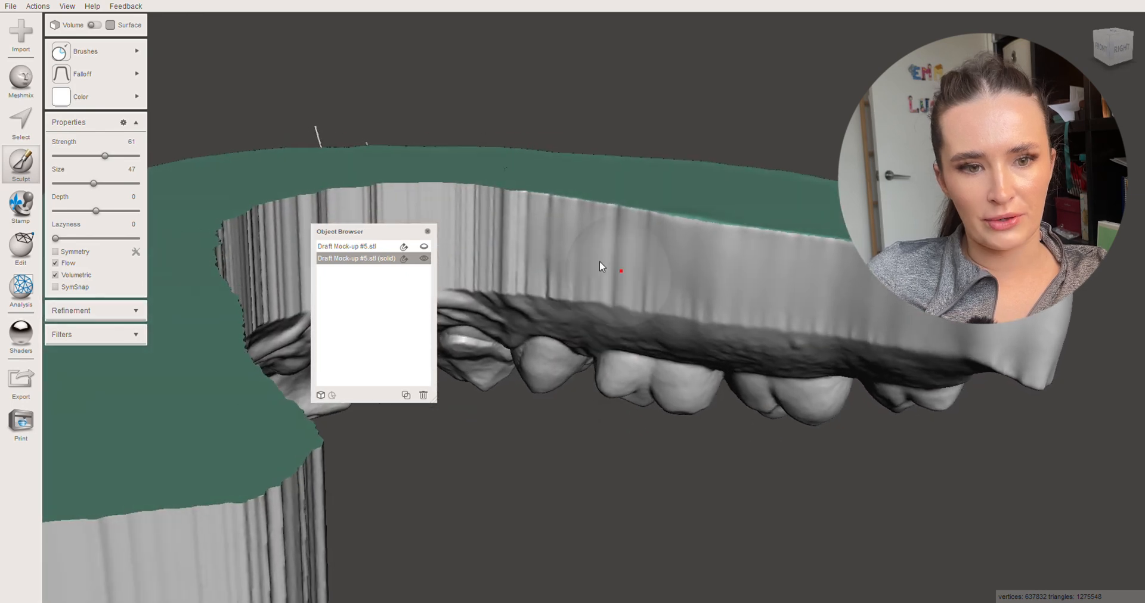
{"action": "mouse_move", "coordinate": [670, 290]}
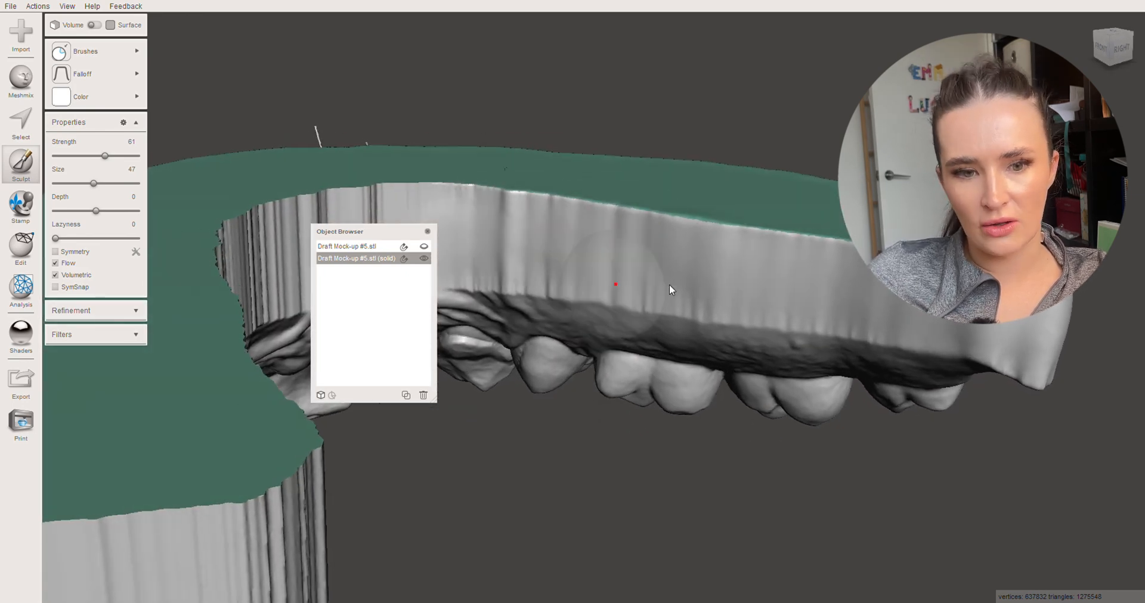